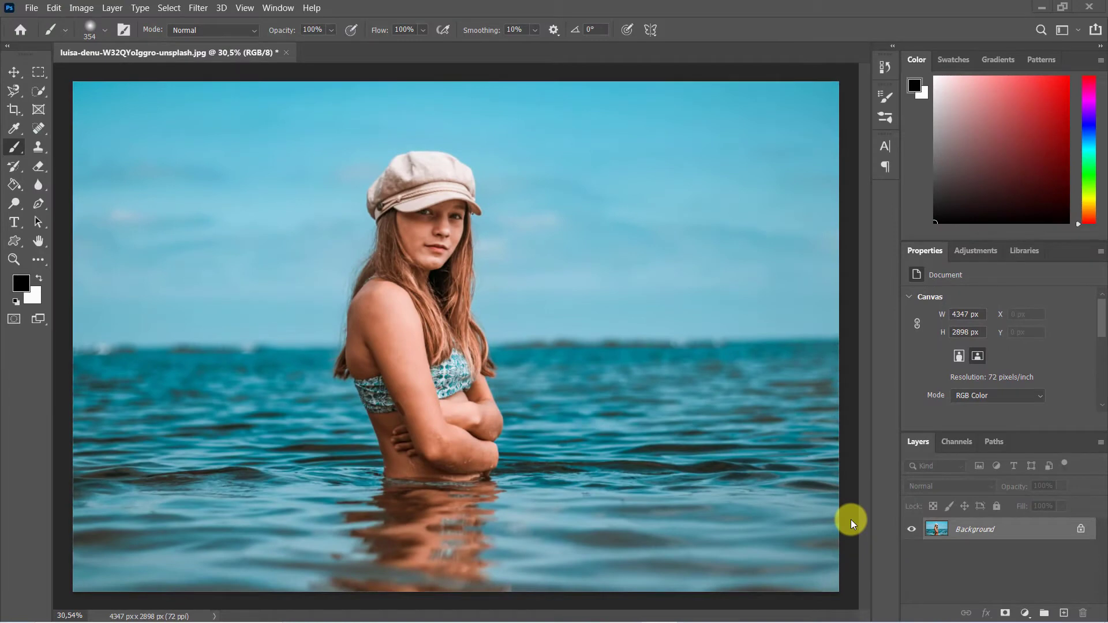
Duplicate the Background layer to create 'Background copy' above the original sea photo
key(Ctrl+J)
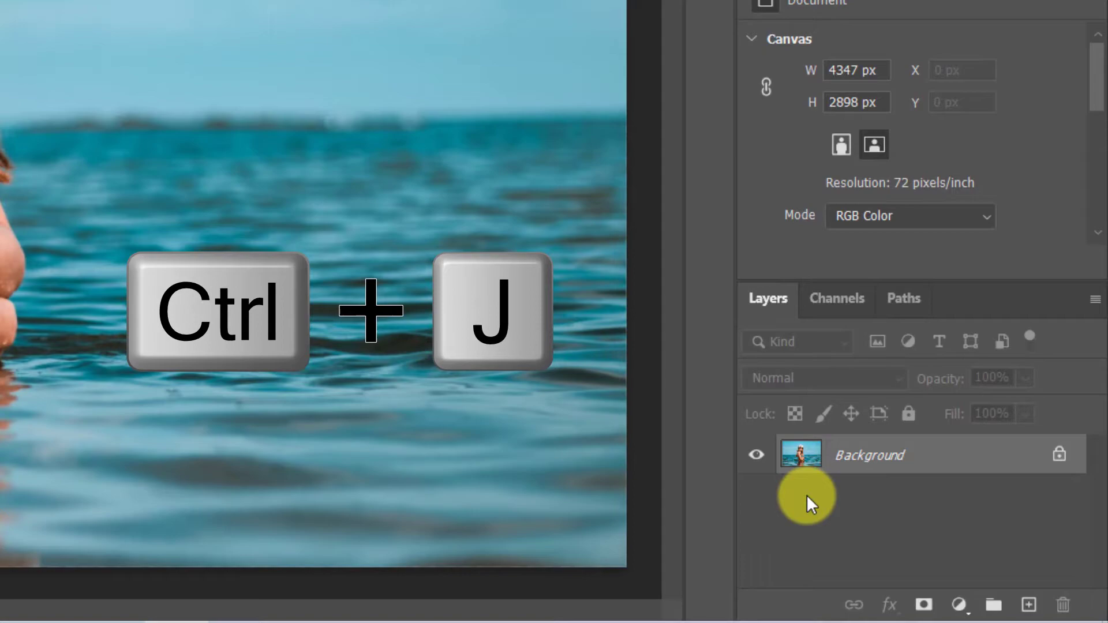
key(ctrl+j)
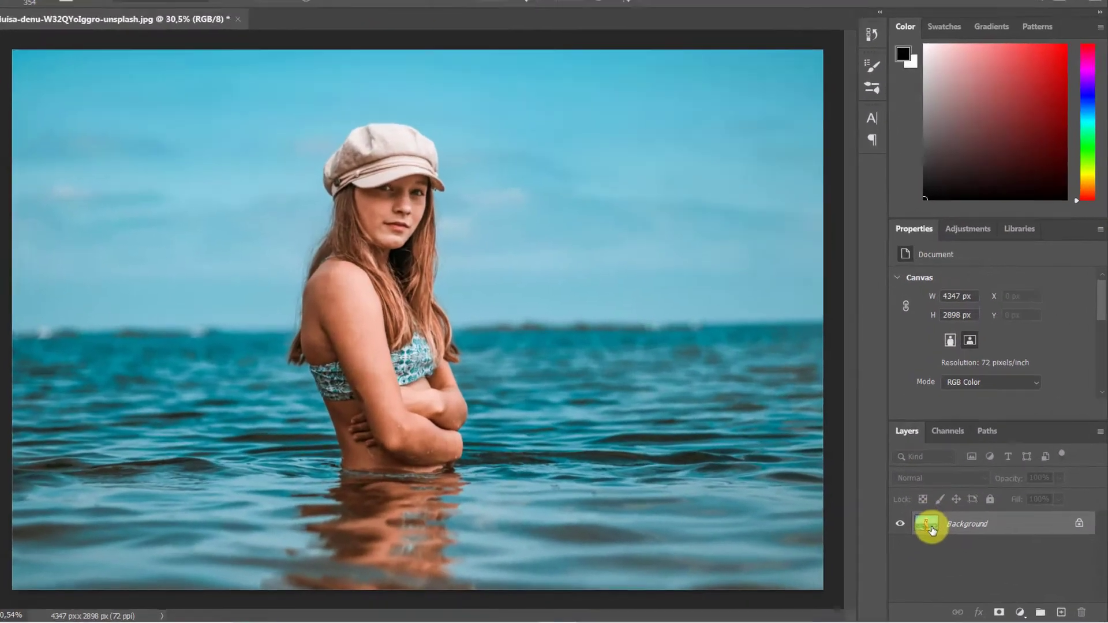
right_click(932, 523)
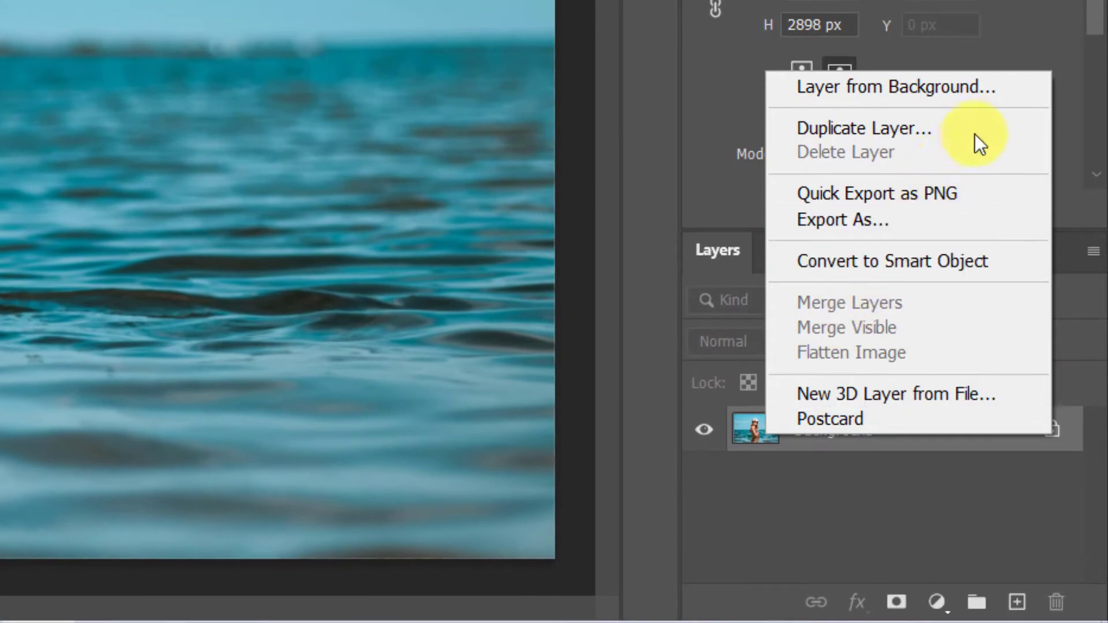
click(863, 128)
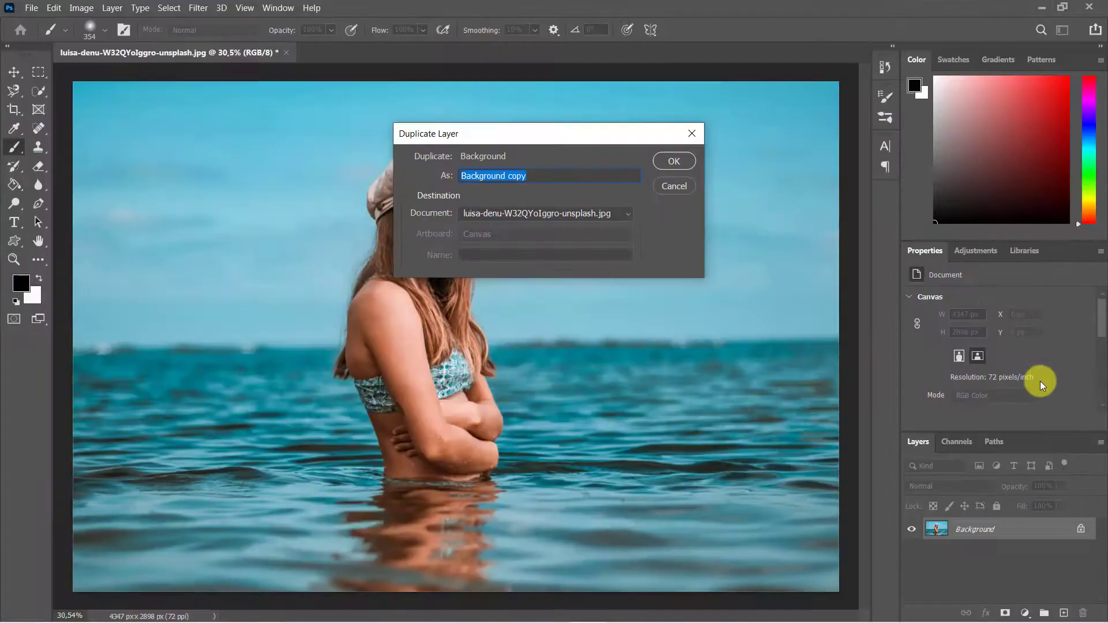
click(671, 185)
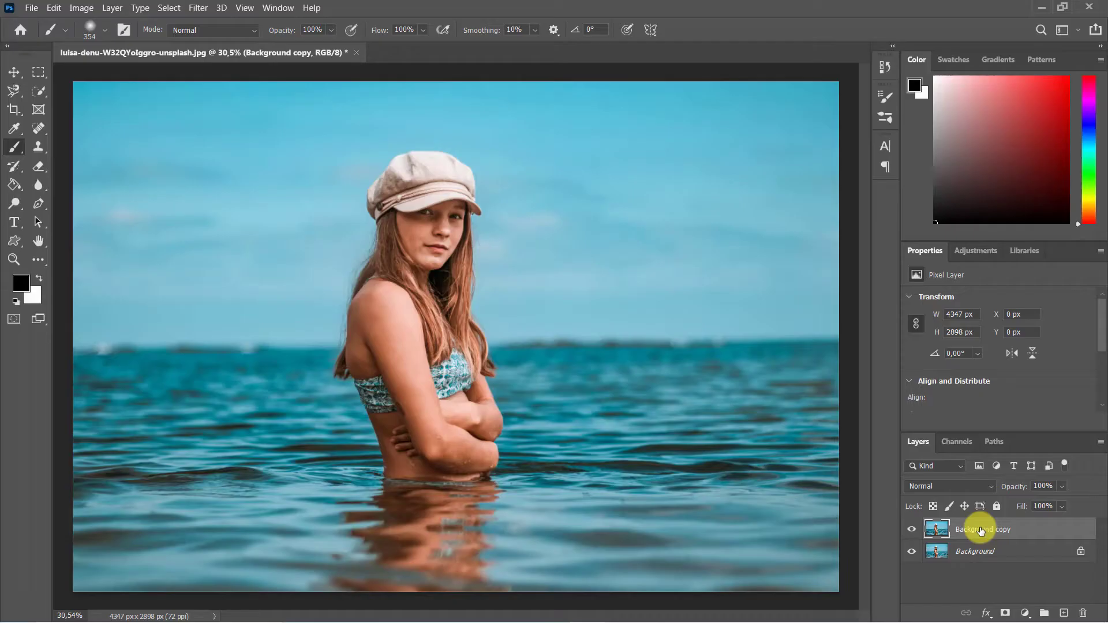
Set the Background copy layer's blend mode to Soft Light for richer contrast and colour
click(950, 486)
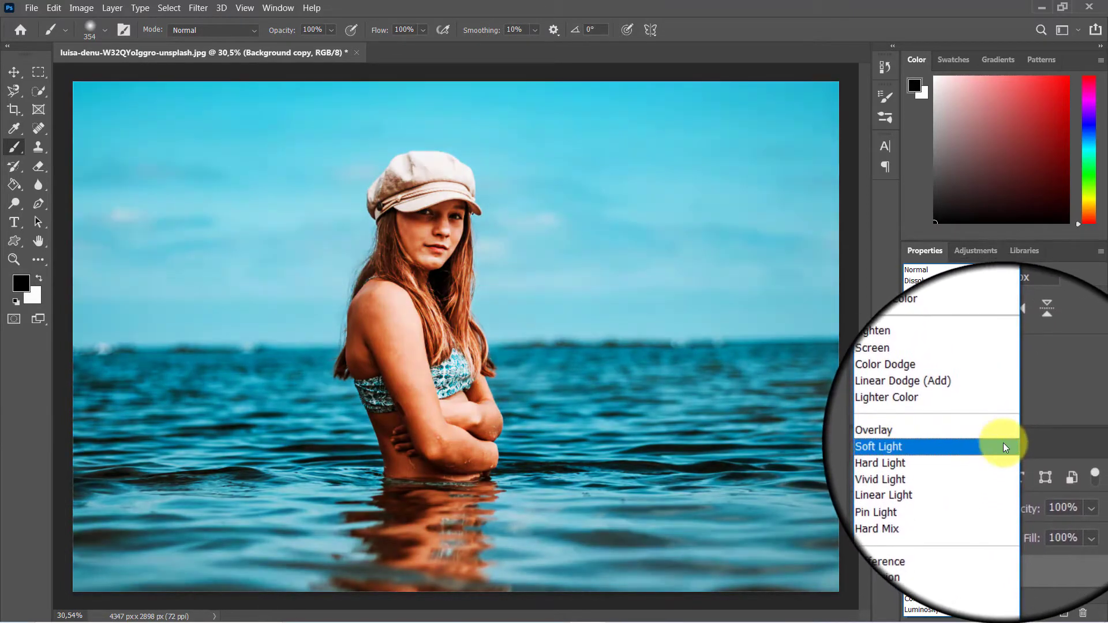
click(878, 445)
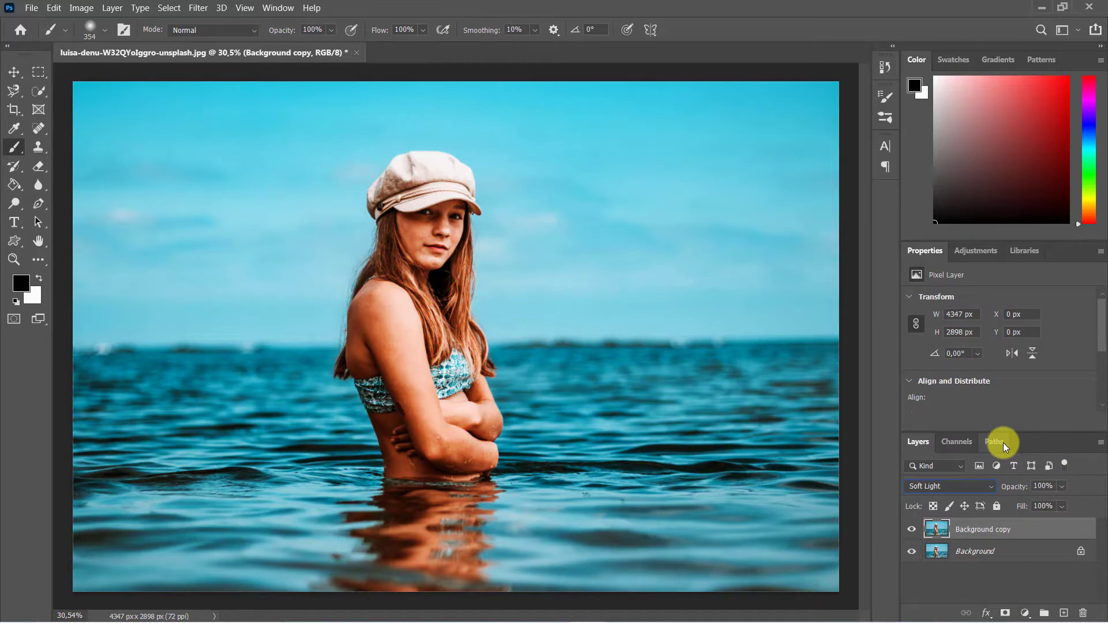
mouse_move(809, 492)
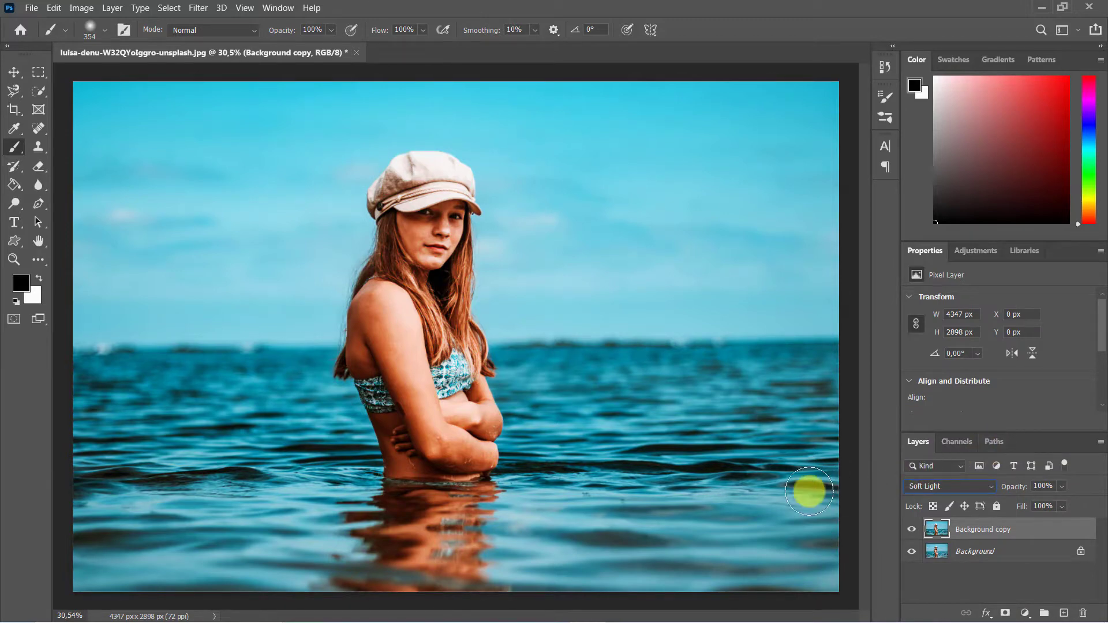
mouse_move(562, 618)
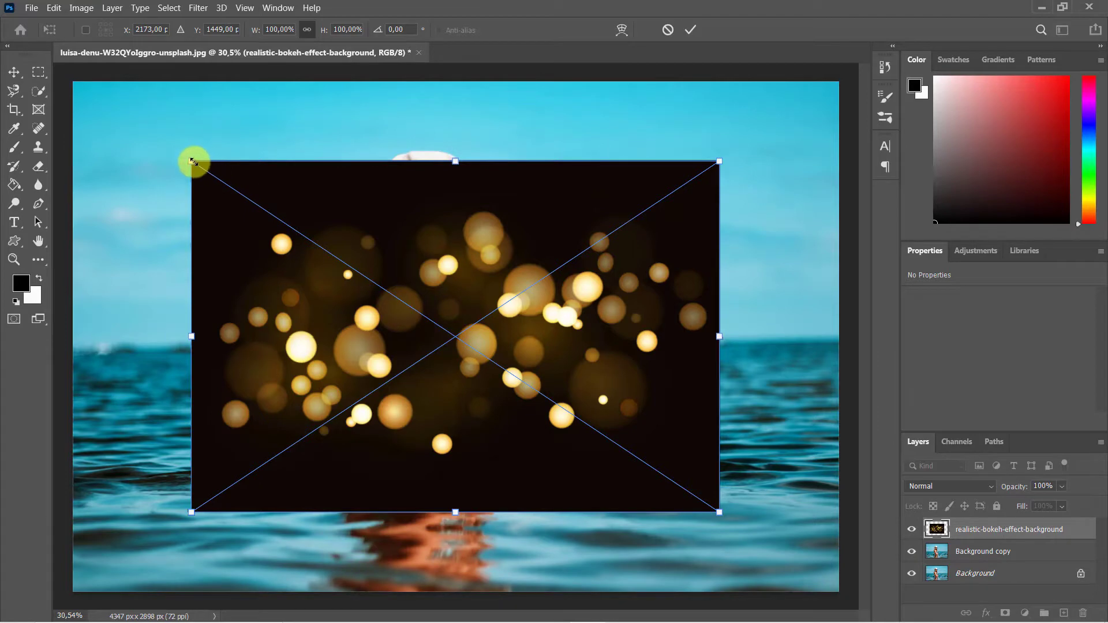
Enlarge the placed golden bokeh image to cover the whole canvas and commit the transform
drag(193, 161, 73, 80)
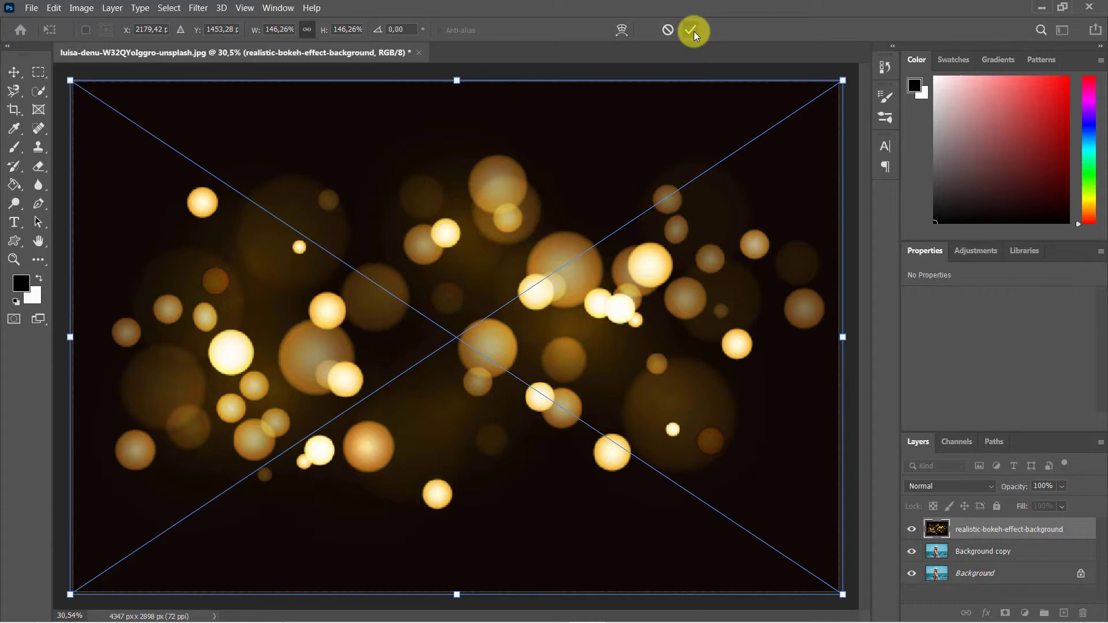
click(693, 30)
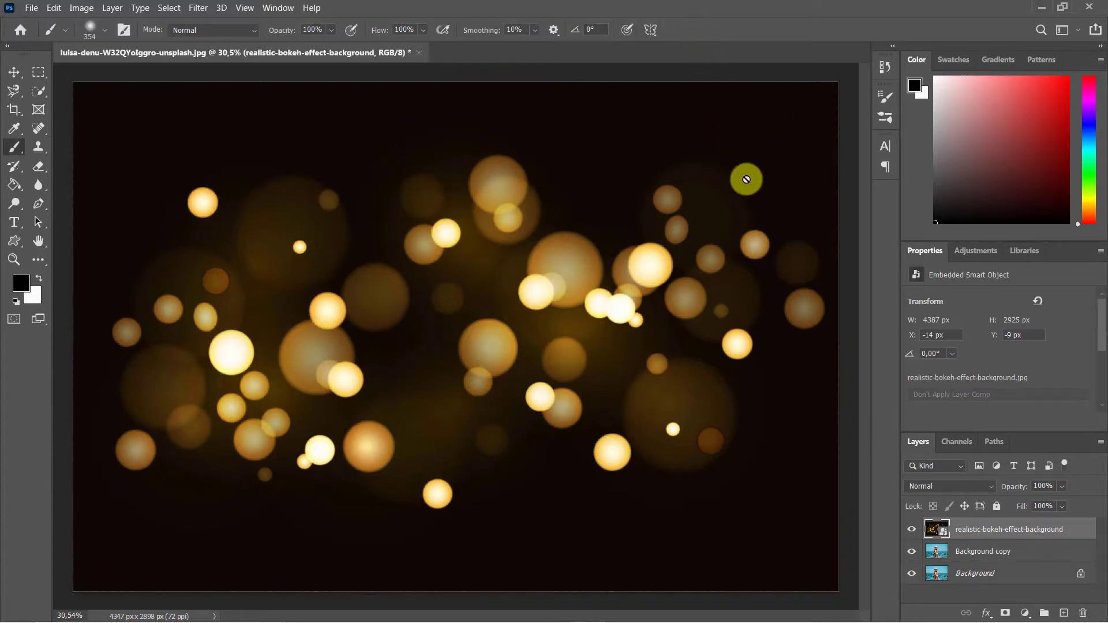
Set the bokeh layer's blend mode to Screen so only its glowing lights show, and add a layer mask
click(948, 486)
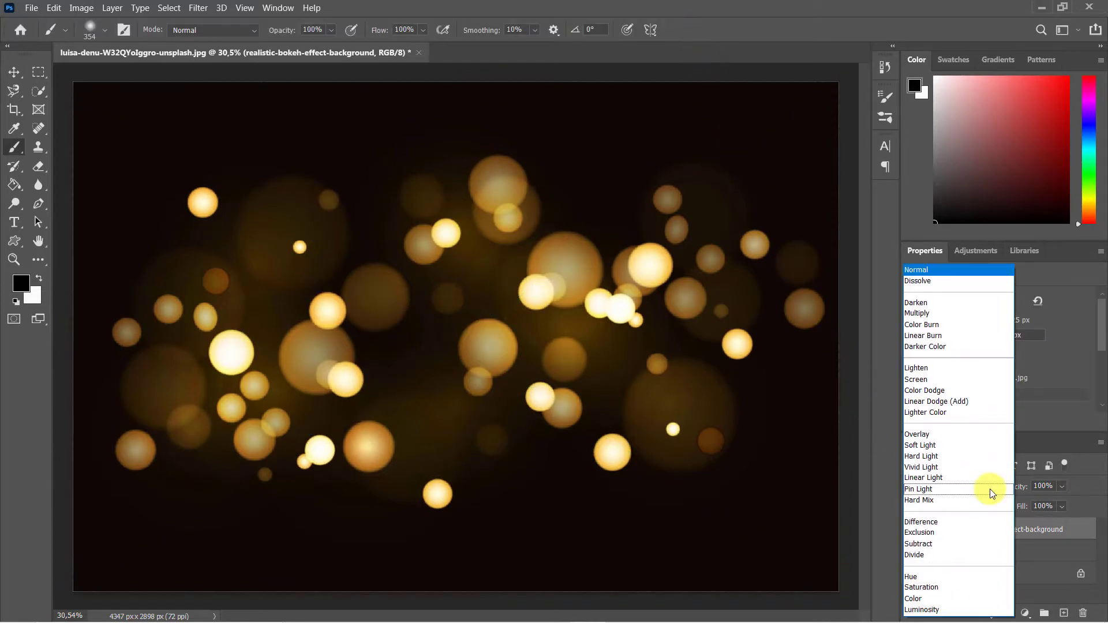
click(919, 380)
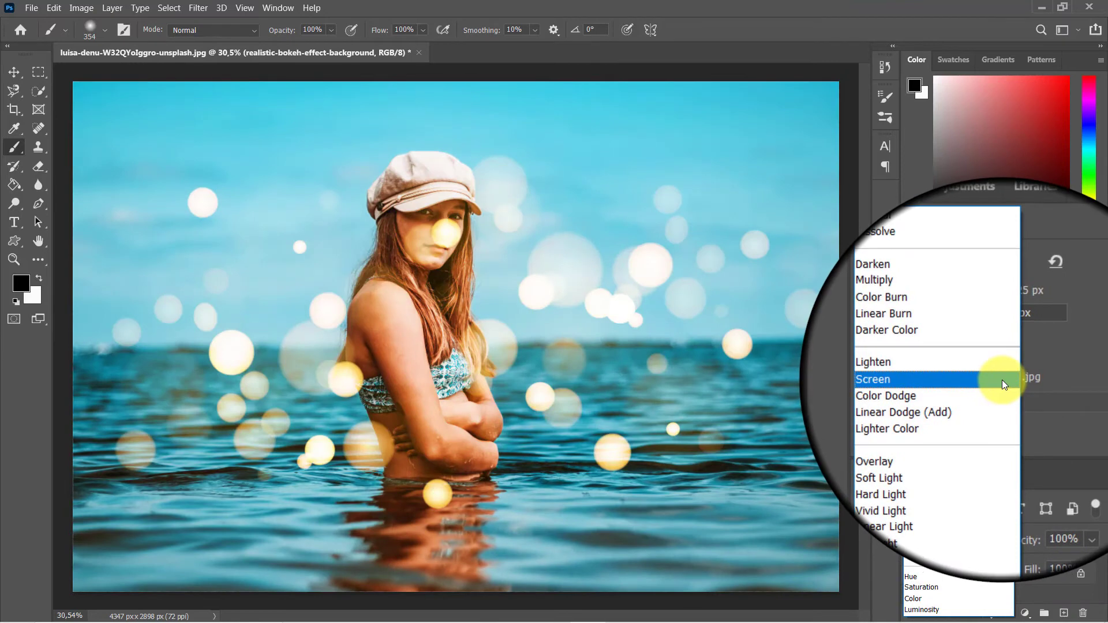
click(874, 379)
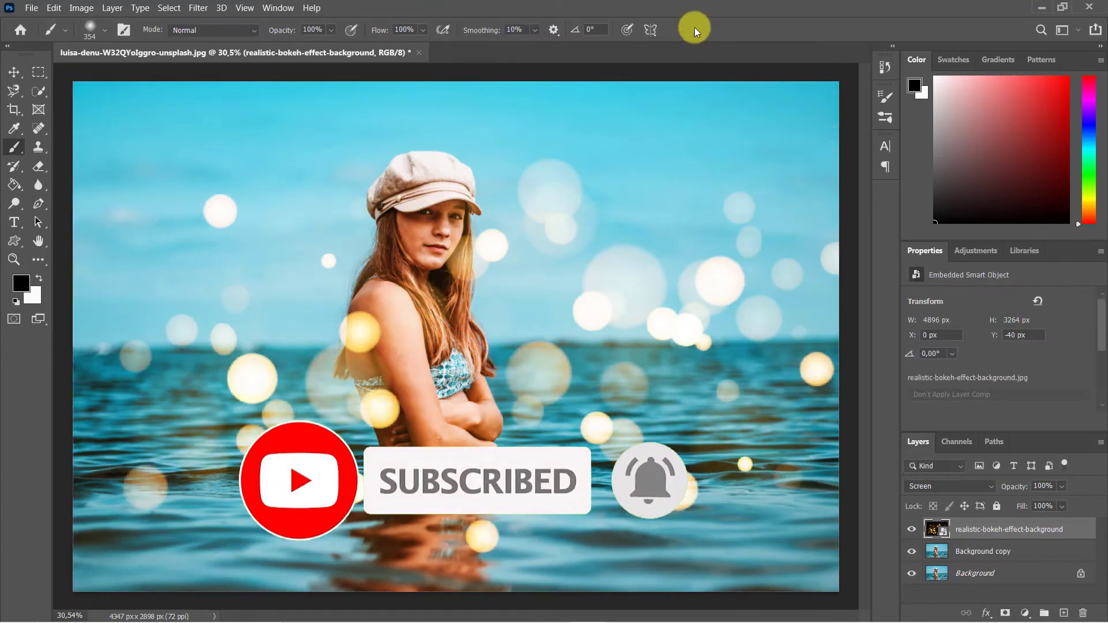
click(884, 67)
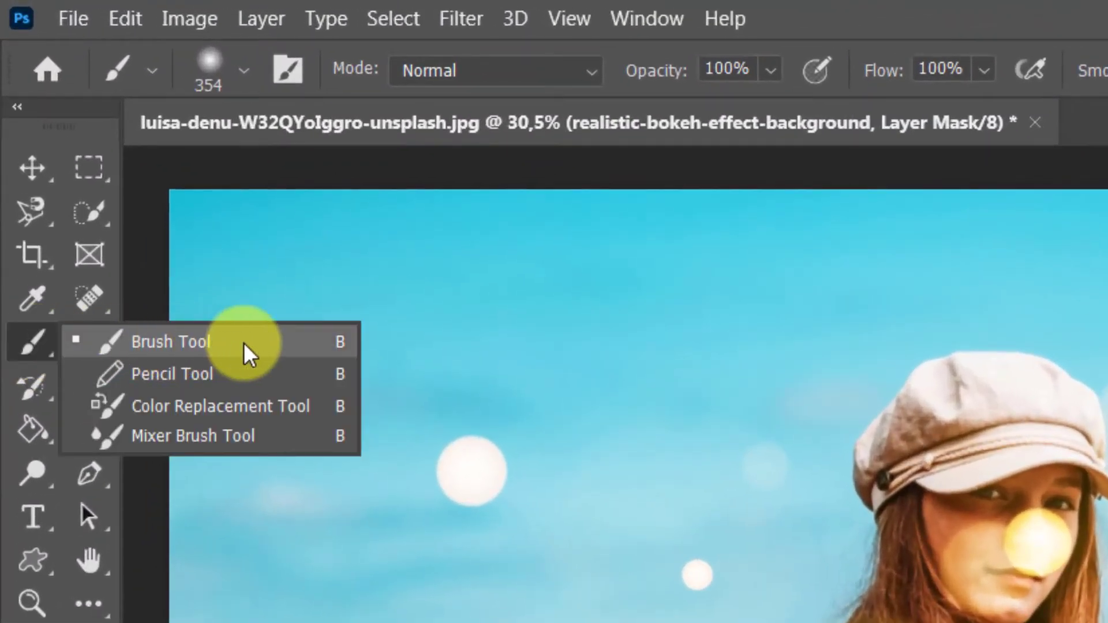
Paint black with the Brush on the bokeh mask to hide the light spot over the girl's face
click(169, 342)
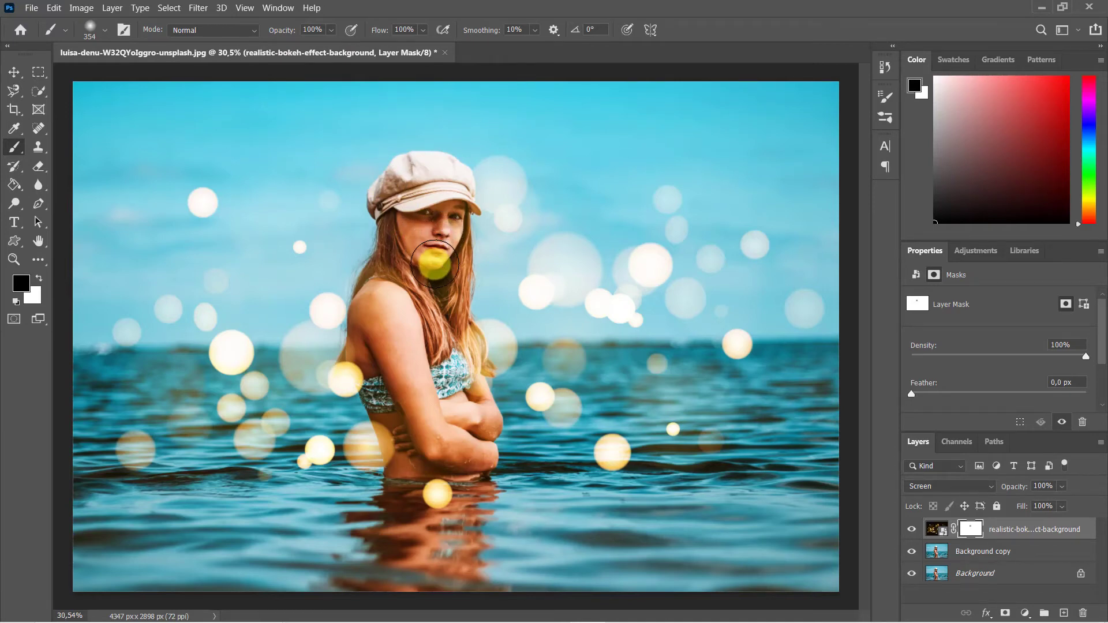
click(592, 215)
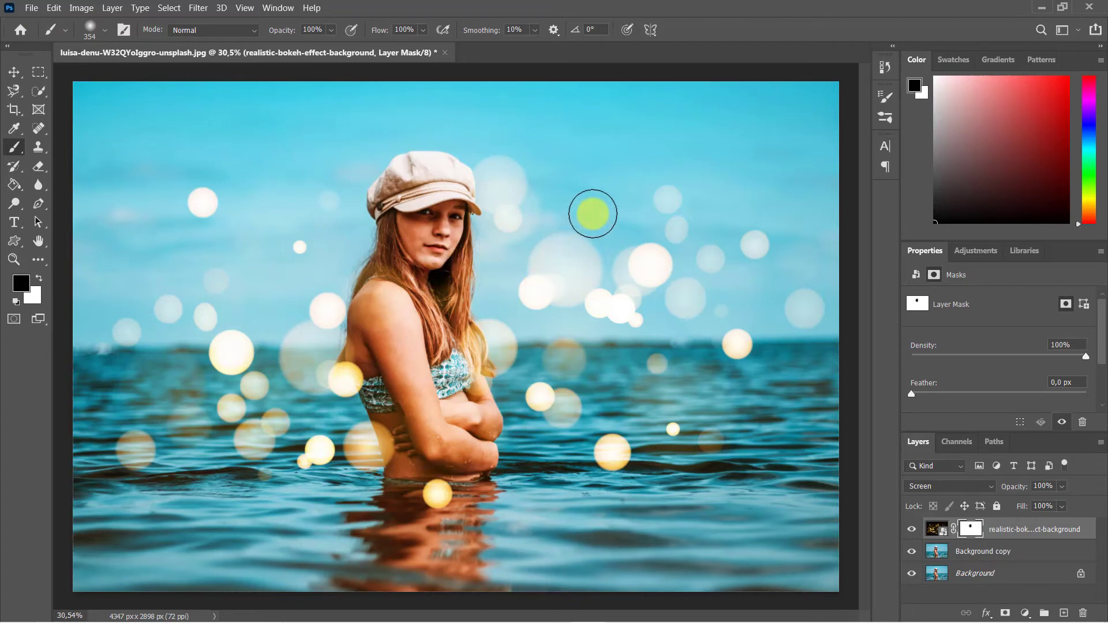
mouse_move(907, 319)
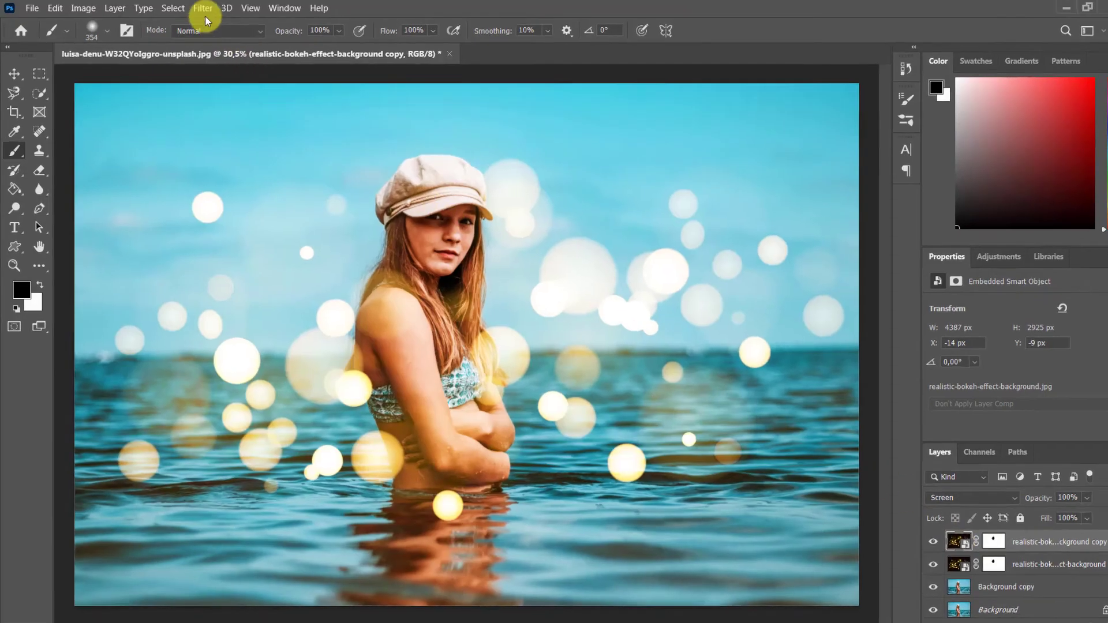
Apply a 50 px Gaussian Blur smart filter to the bokeh layer copy
click(203, 8)
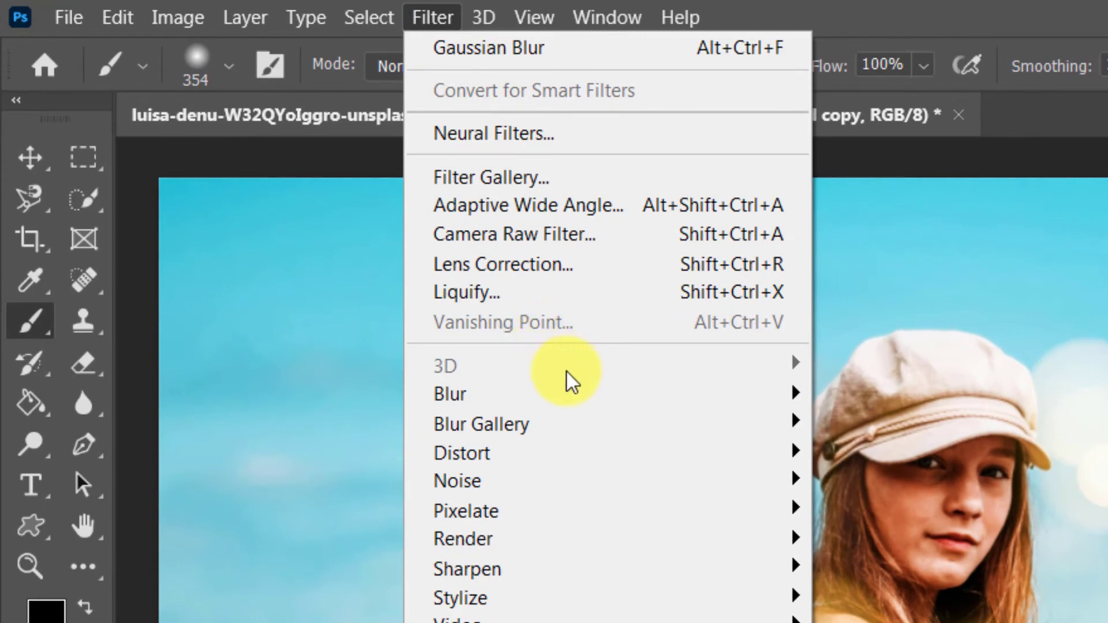
mouse_move(448, 393)
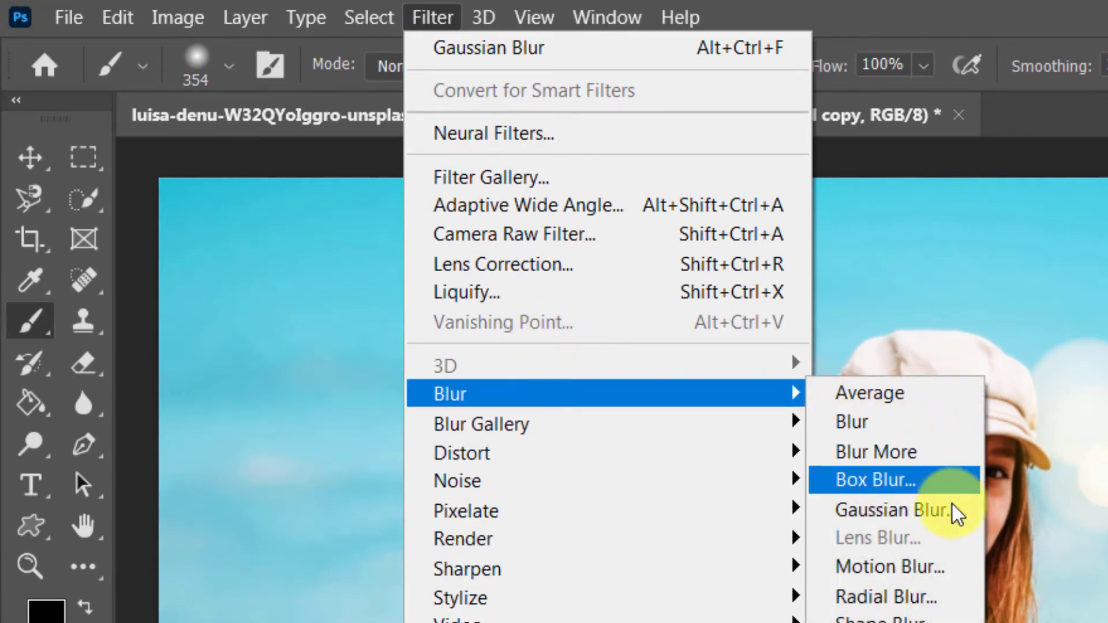
click(890, 509)
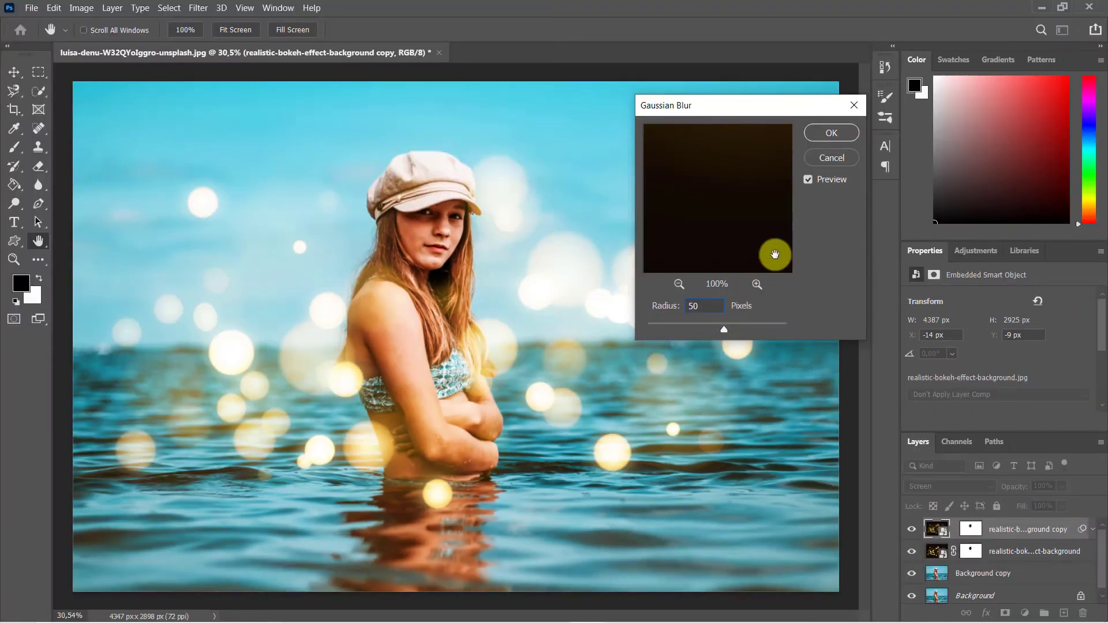
click(831, 131)
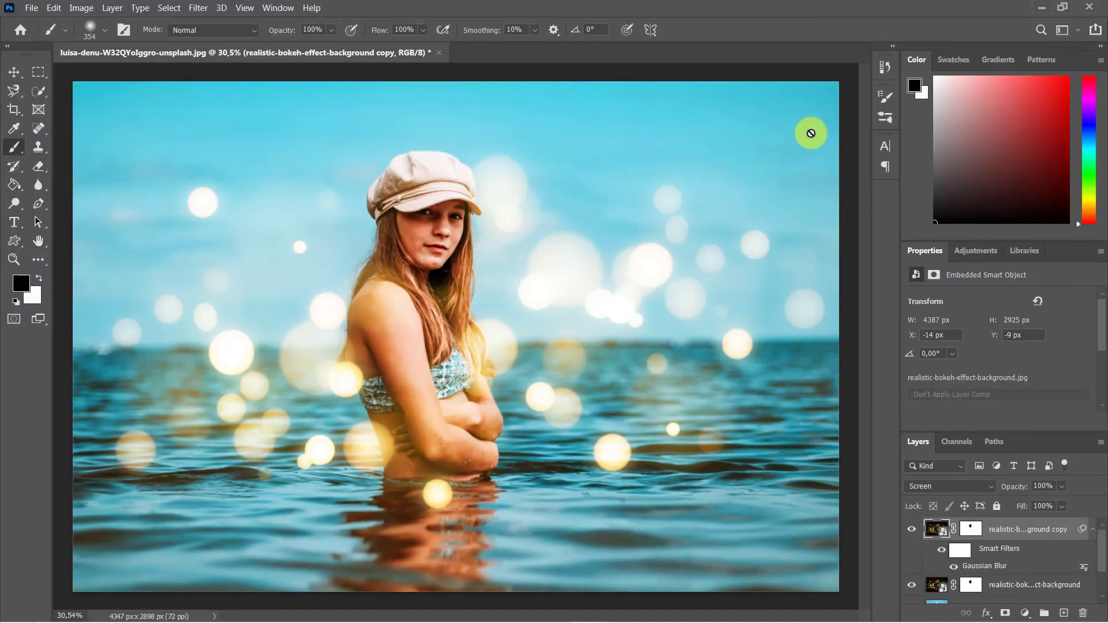